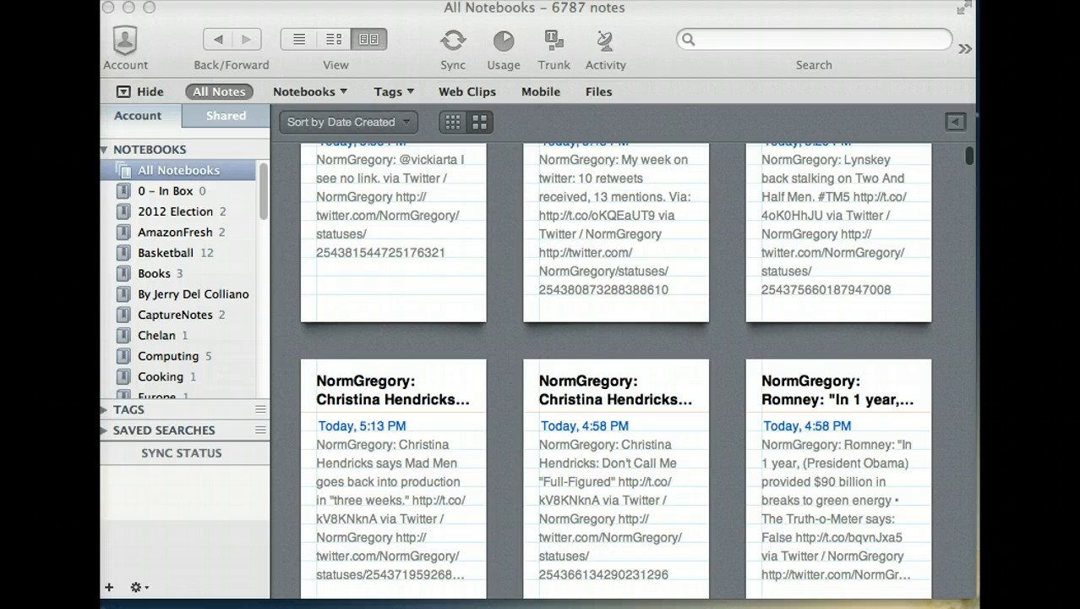
Search Evernote for 'abby' and scroll through the results
{"action": "left_click", "coordinate": [807, 39]}
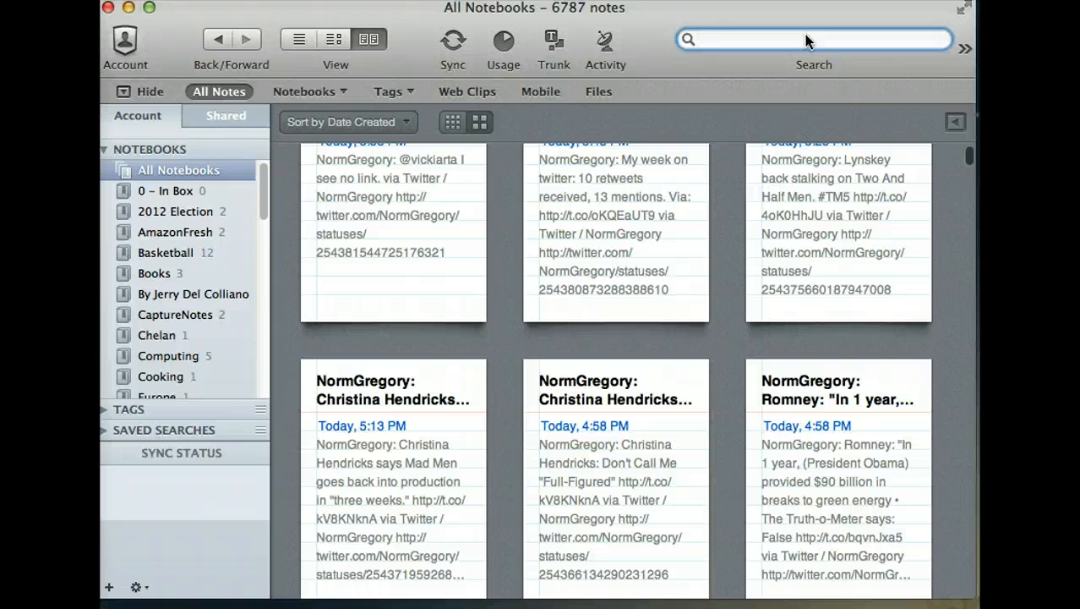
{"action": "type", "text": "abby"}
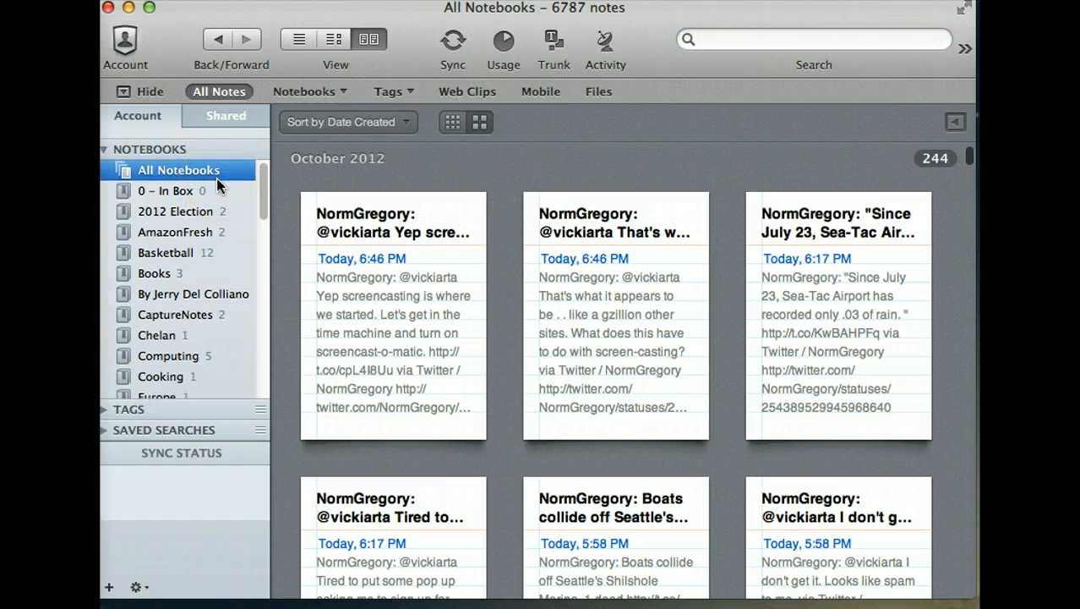
{"action": "scroll", "scroll_direction": "down", "scroll_amount": 3}
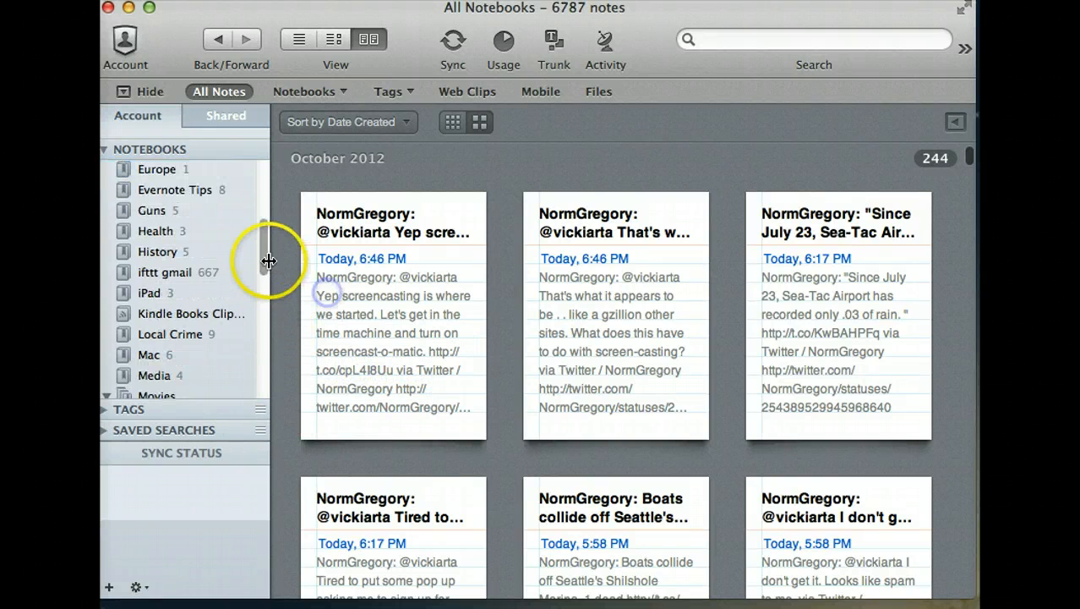
Search all notes for '30 Rock' and open the May 2012 'NY Post - Peyser On Baldwin' note
{"action": "left_click", "coordinate": [813, 39]}
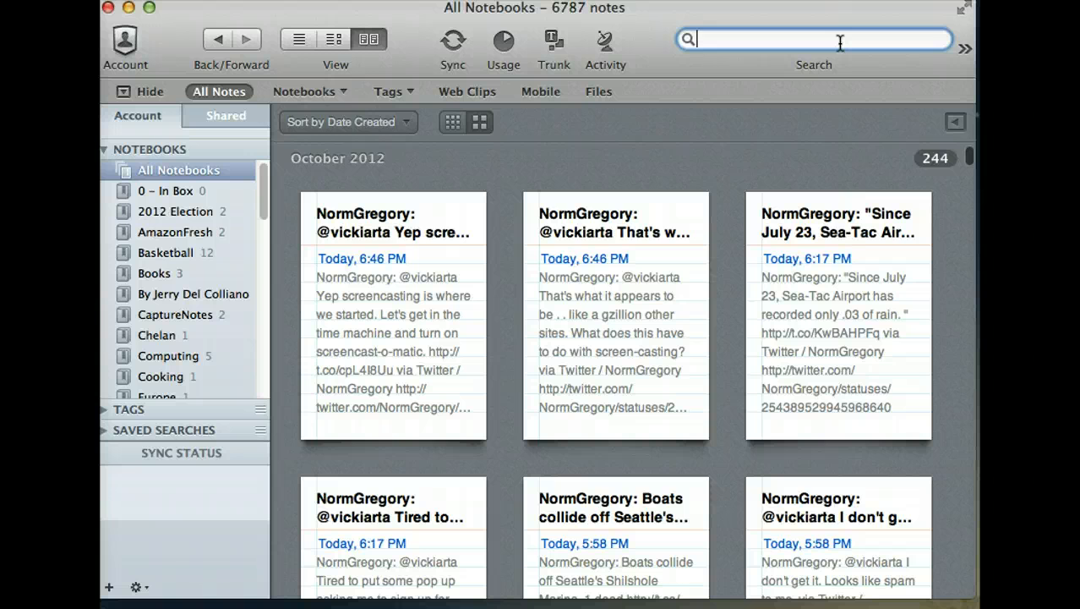
{"action": "type", "text": "30 Rock"}
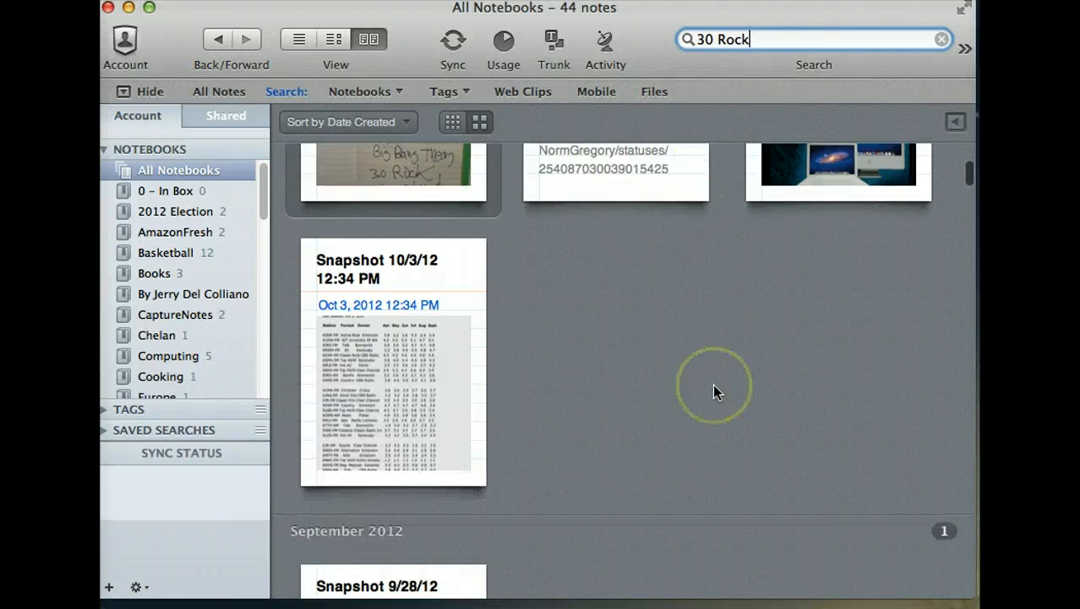
{"action": "scroll", "scroll_direction": "down", "scroll_amount": 3}
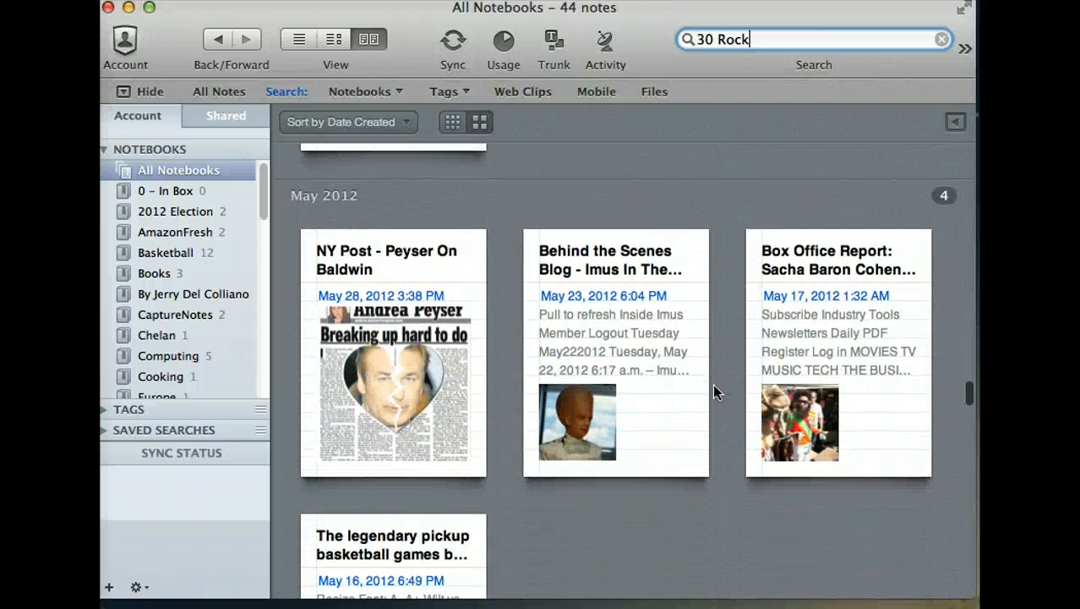
{"action": "double_click", "coordinate": [392, 355]}
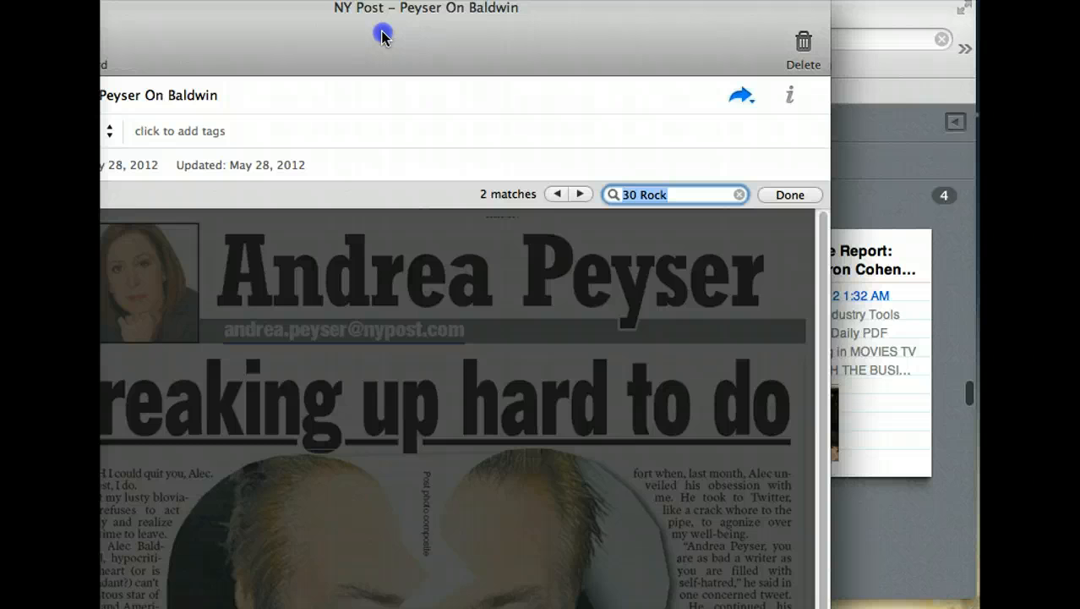
Scroll through the two '30 Rock' matches in the clipping, then close the note
{"action": "scroll", "scroll_direction": "down", "scroll_amount": 3}
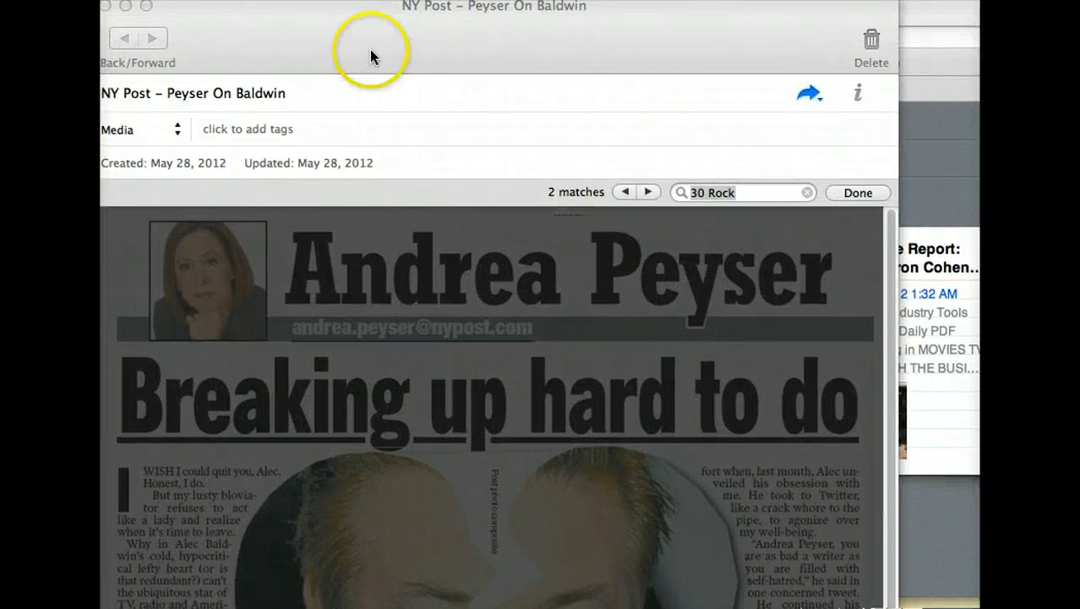
{"action": "left_click", "coordinate": [857, 193]}
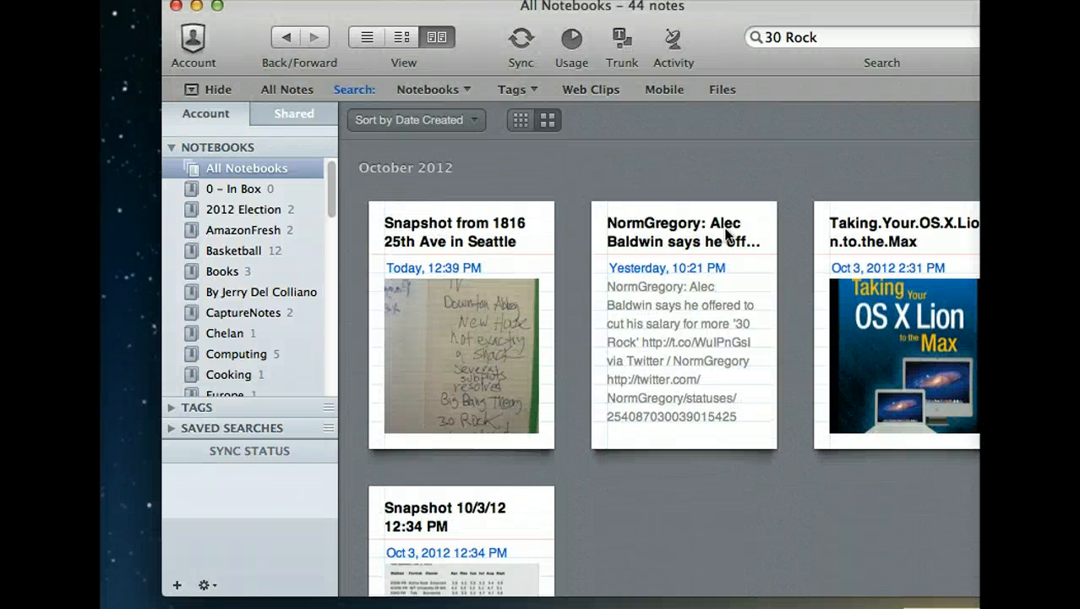
{"action": "double_click", "coordinate": [461, 355]}
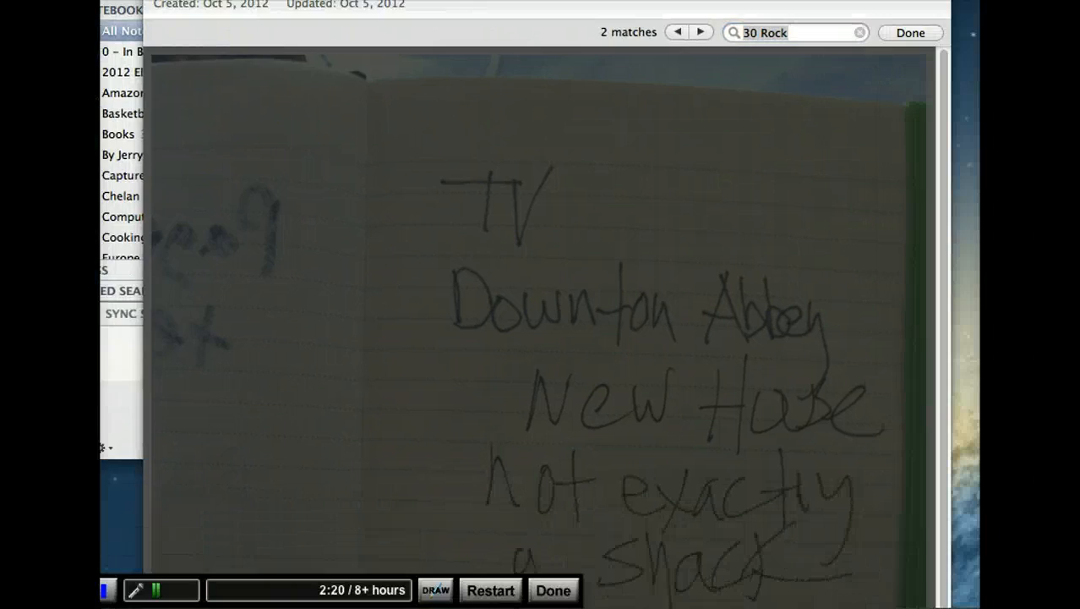